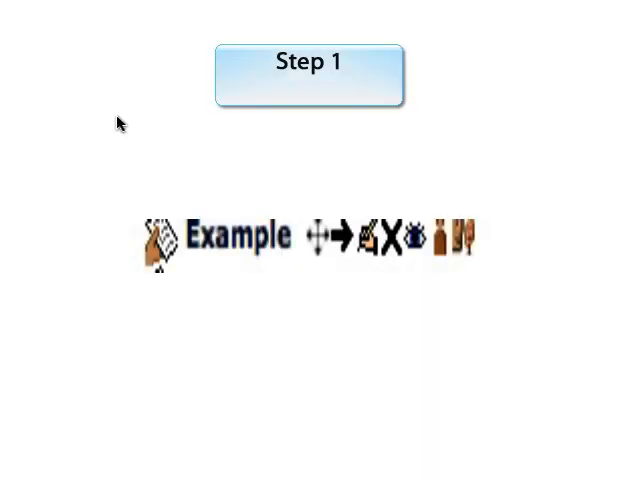
mouse_move(148, 148)
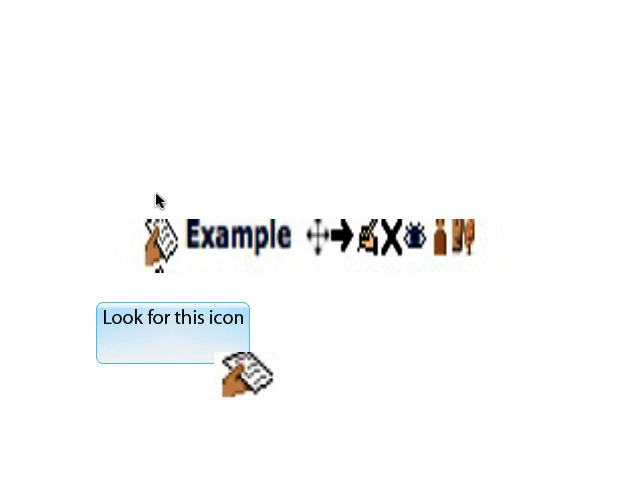
mouse_move(160, 228)
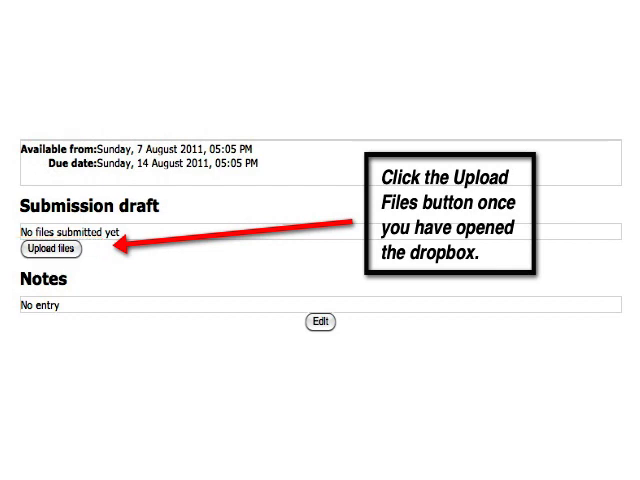
Step: Start uploading a file from the computer into the empty submission draft via the File picker
left_click(50, 248)
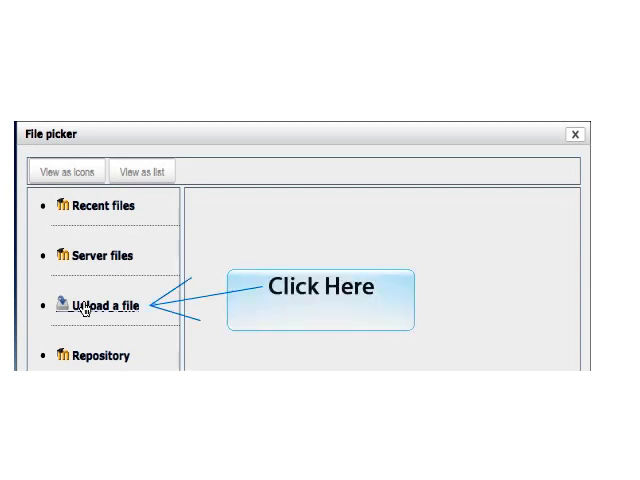
left_click(100, 304)
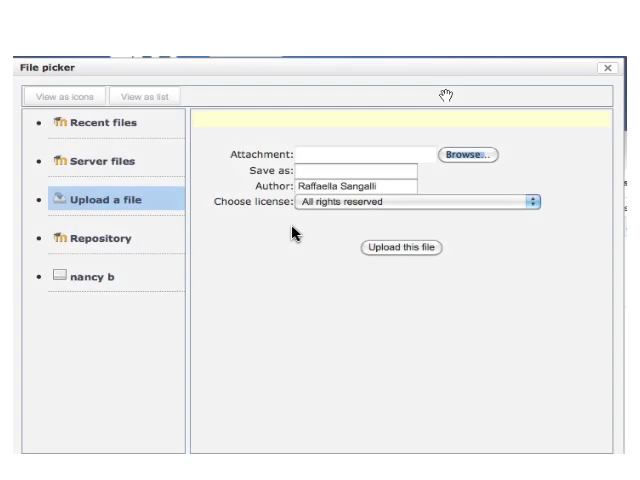
mouse_move(438, 200)
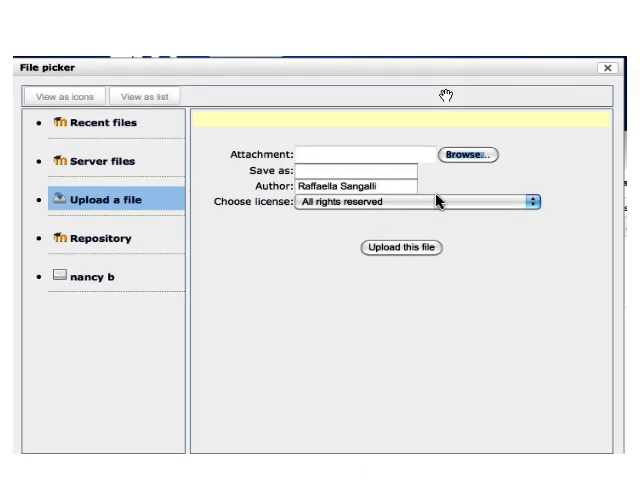